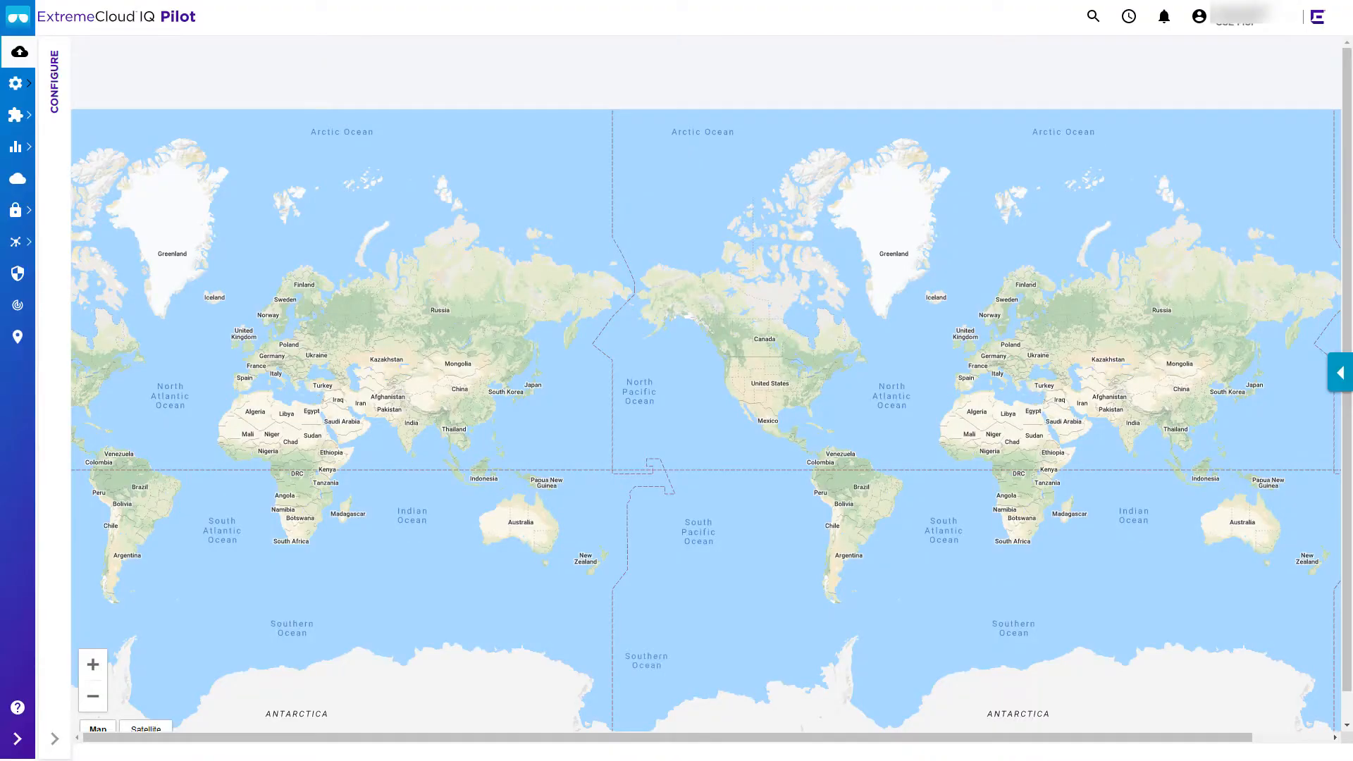
mouse_move(17, 178)
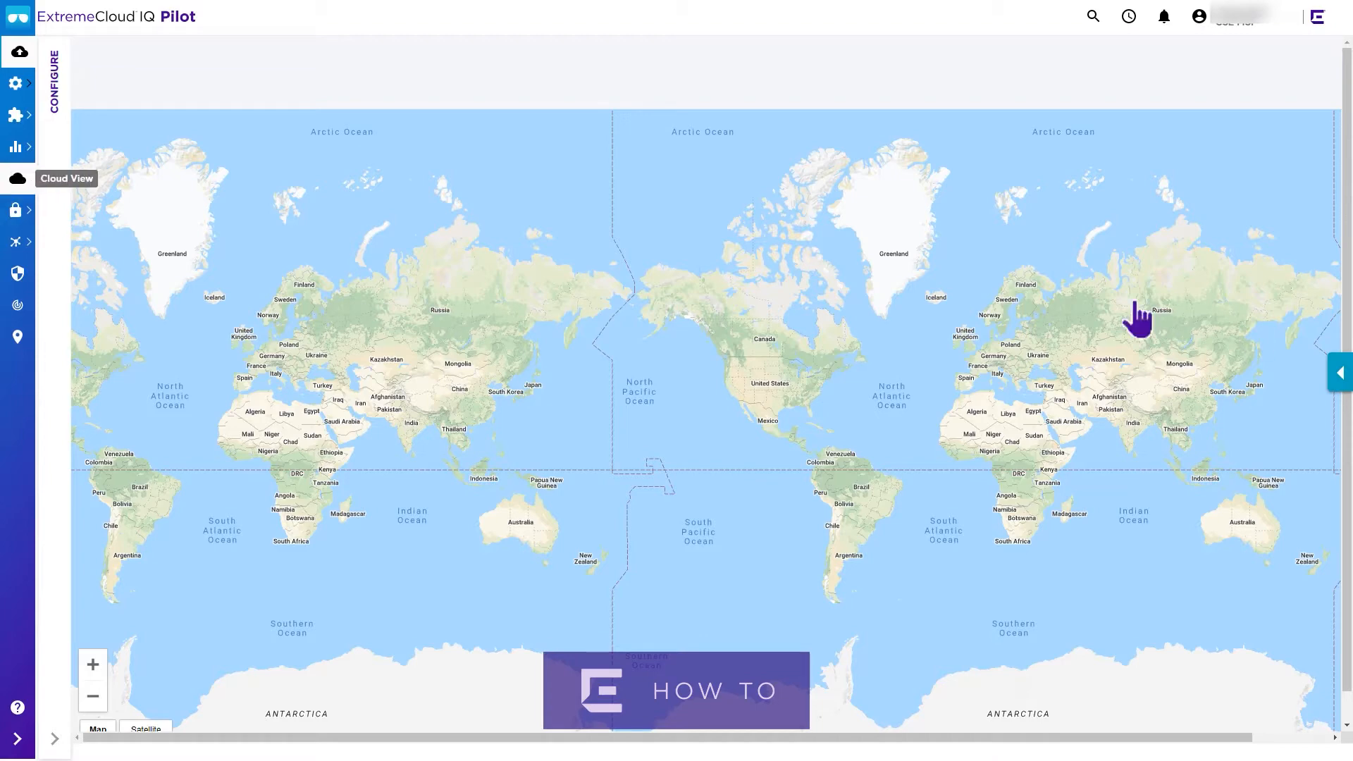
- Start a new map from ML Insights' Network 360 Plan to bring up the location form
left_click(16, 146)
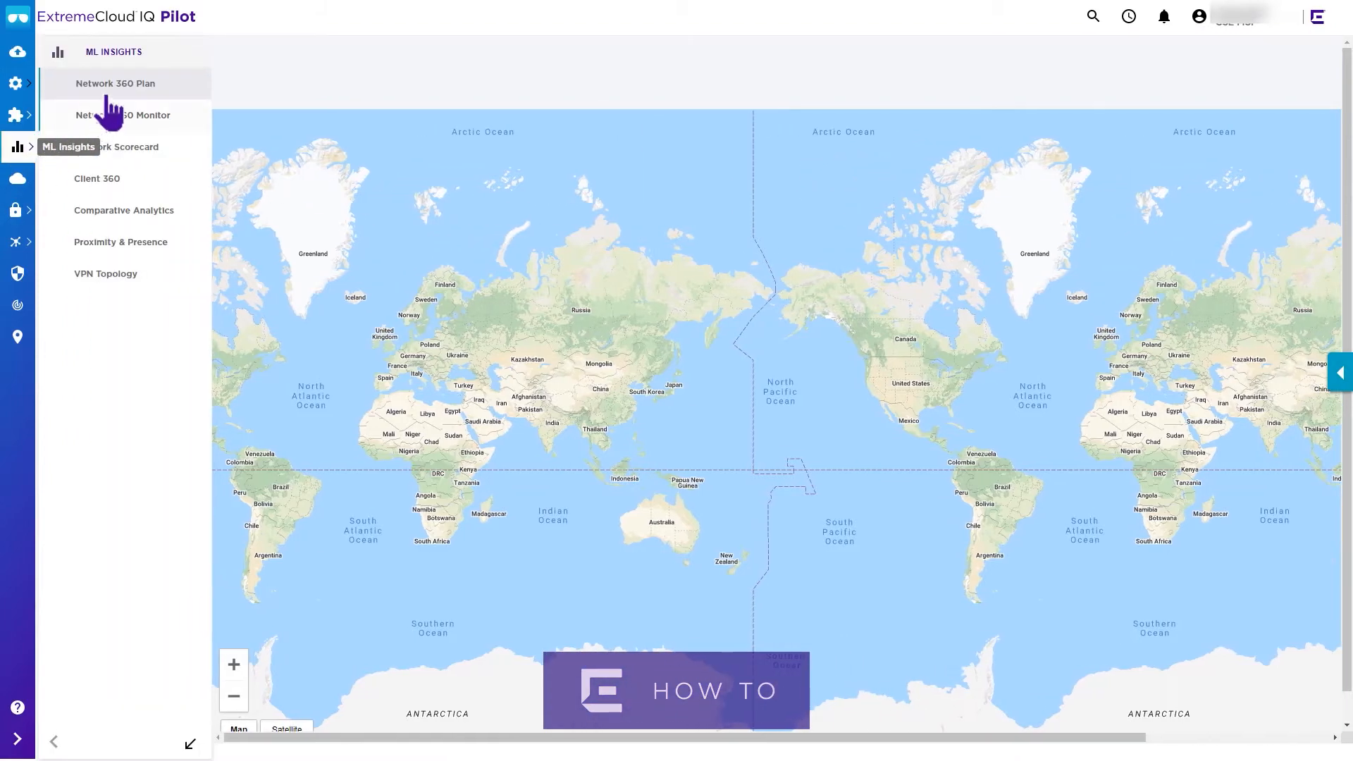
left_click(115, 83)
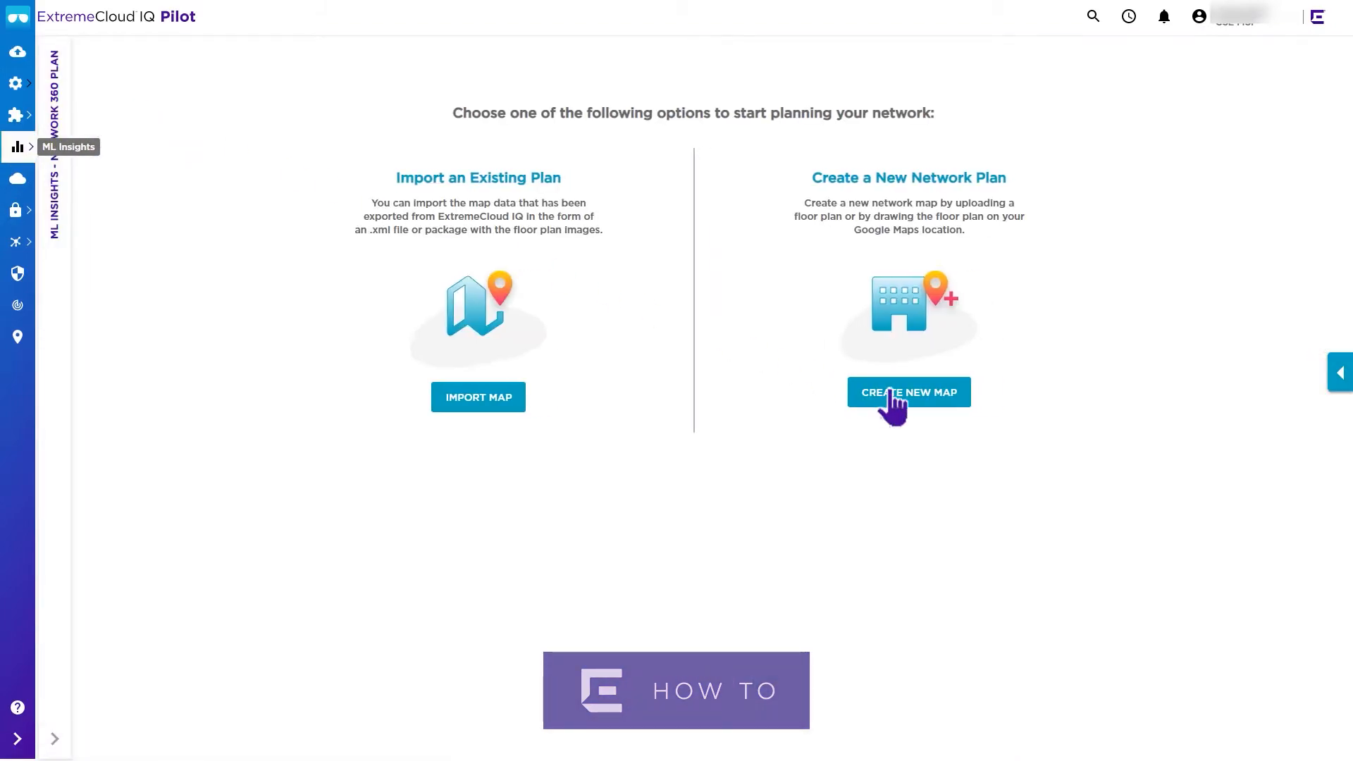
left_click(908, 392)
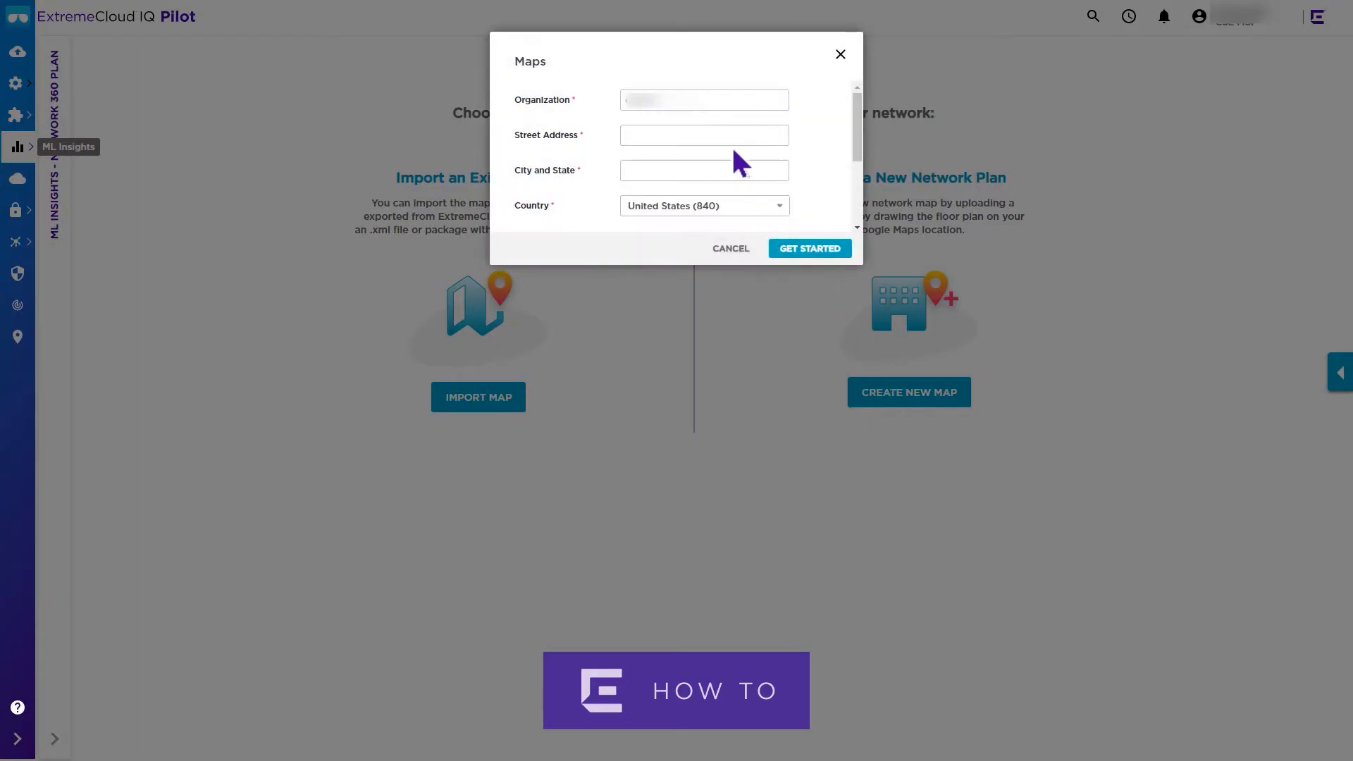
- Enter organization 'How To', choose United Kingdom as the country, and create the map
left_click(703, 99)
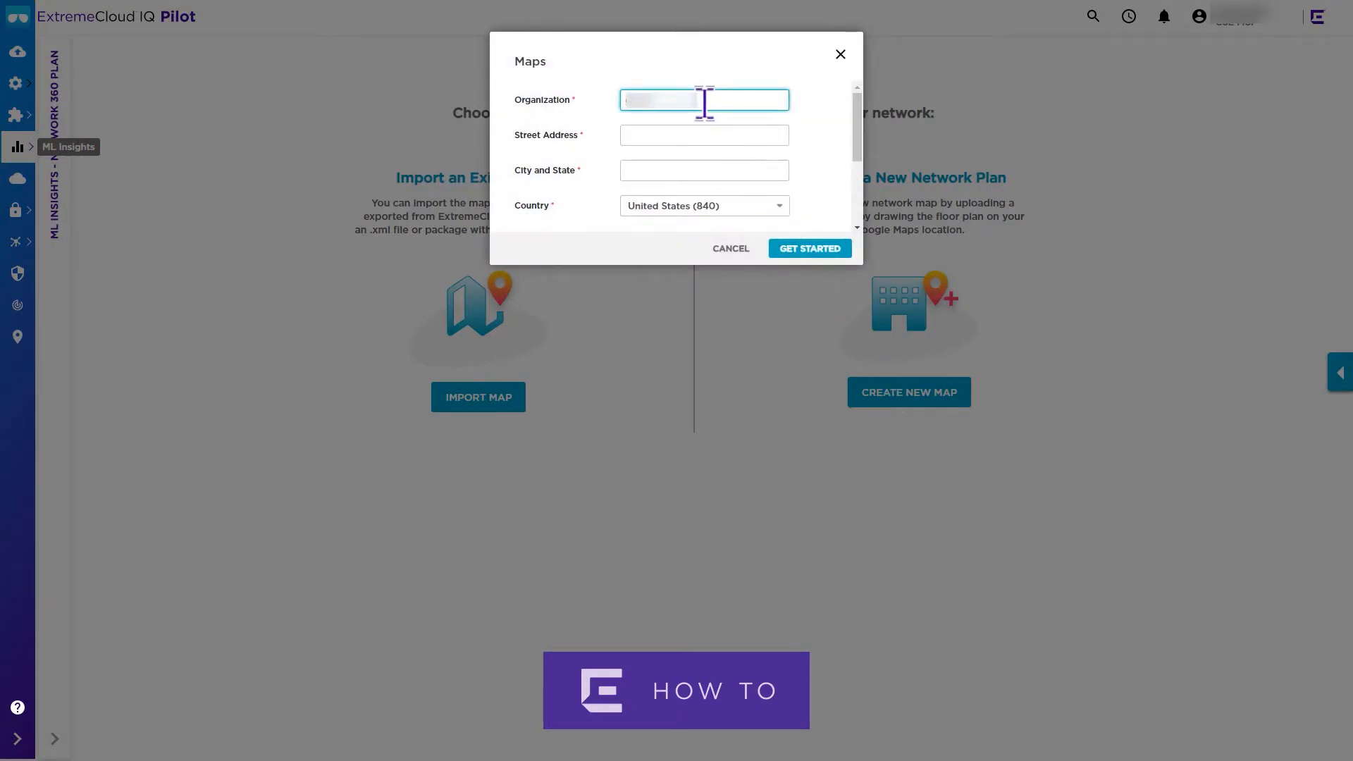
type("How To")
left_click(704, 134)
type("Green Park")
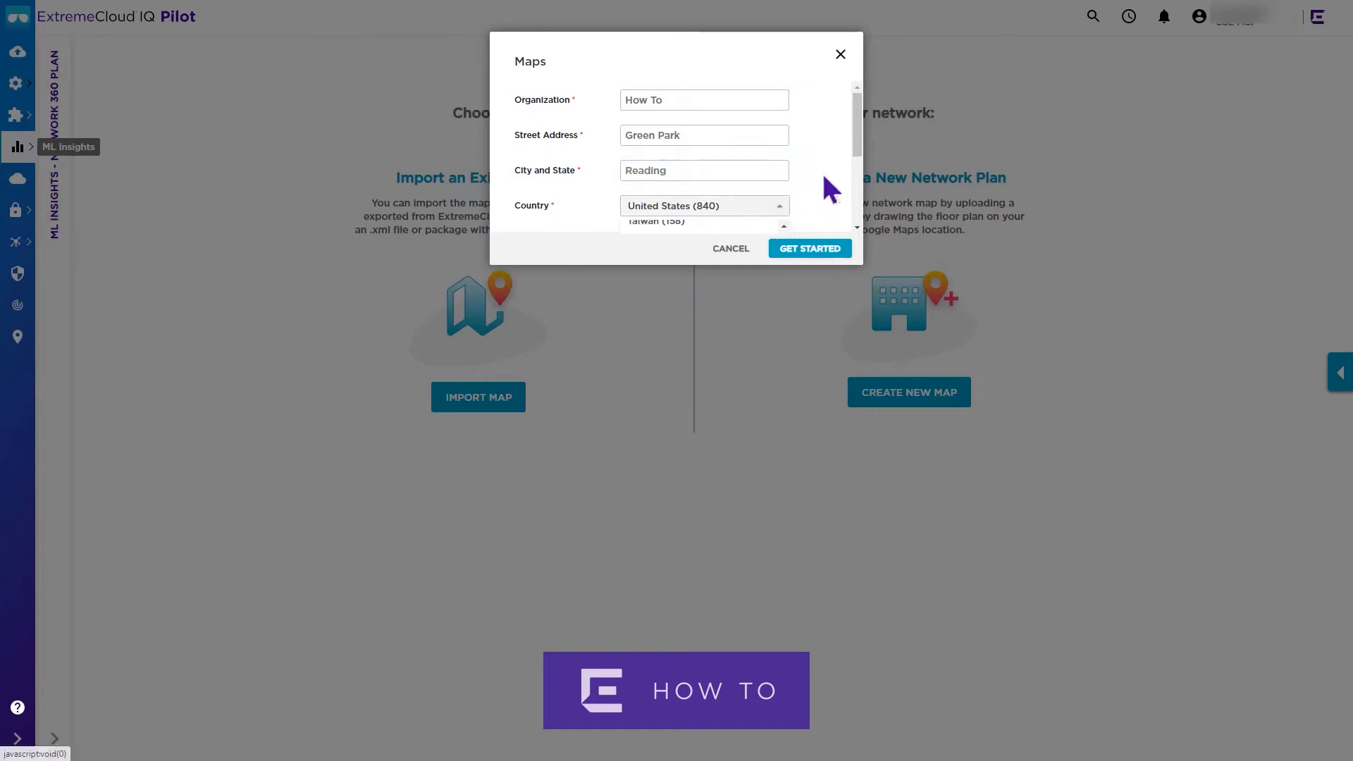
left_click(704, 205)
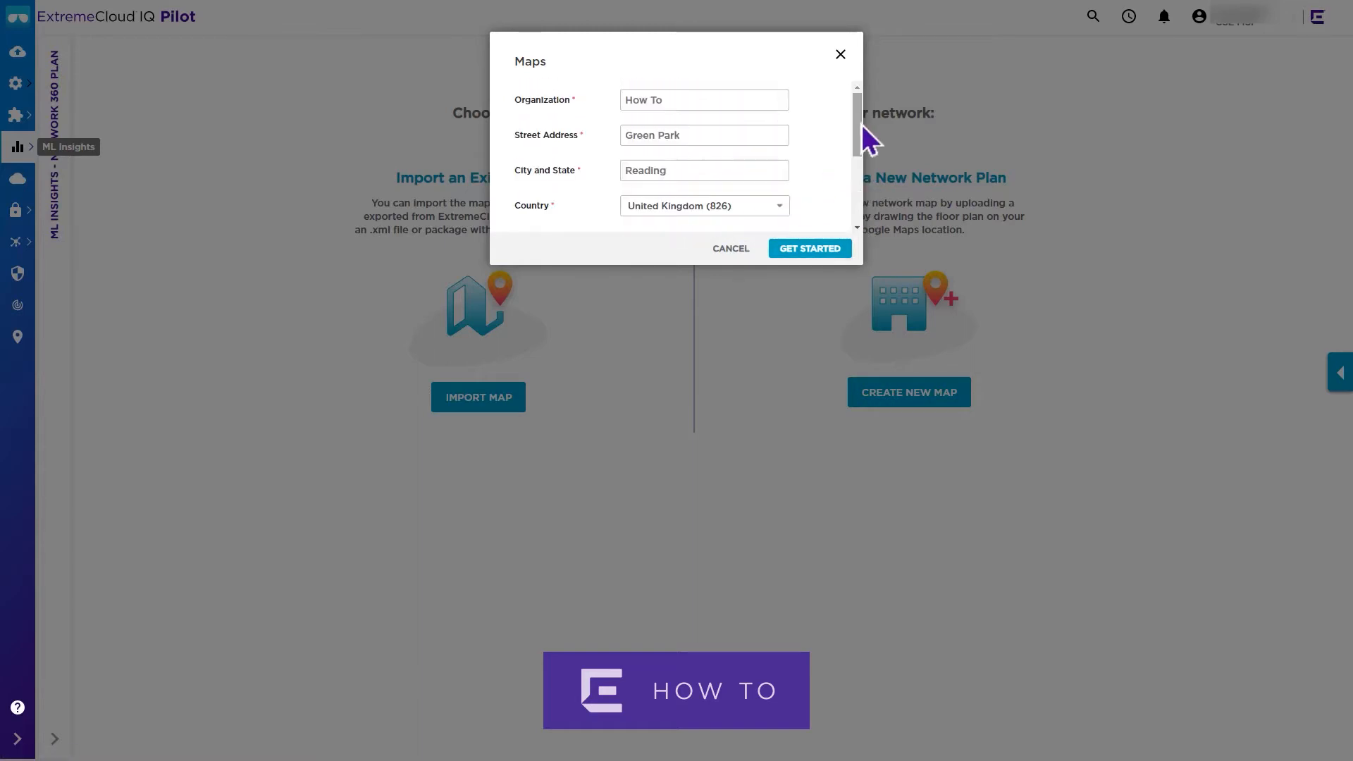
mouse_move(810, 249)
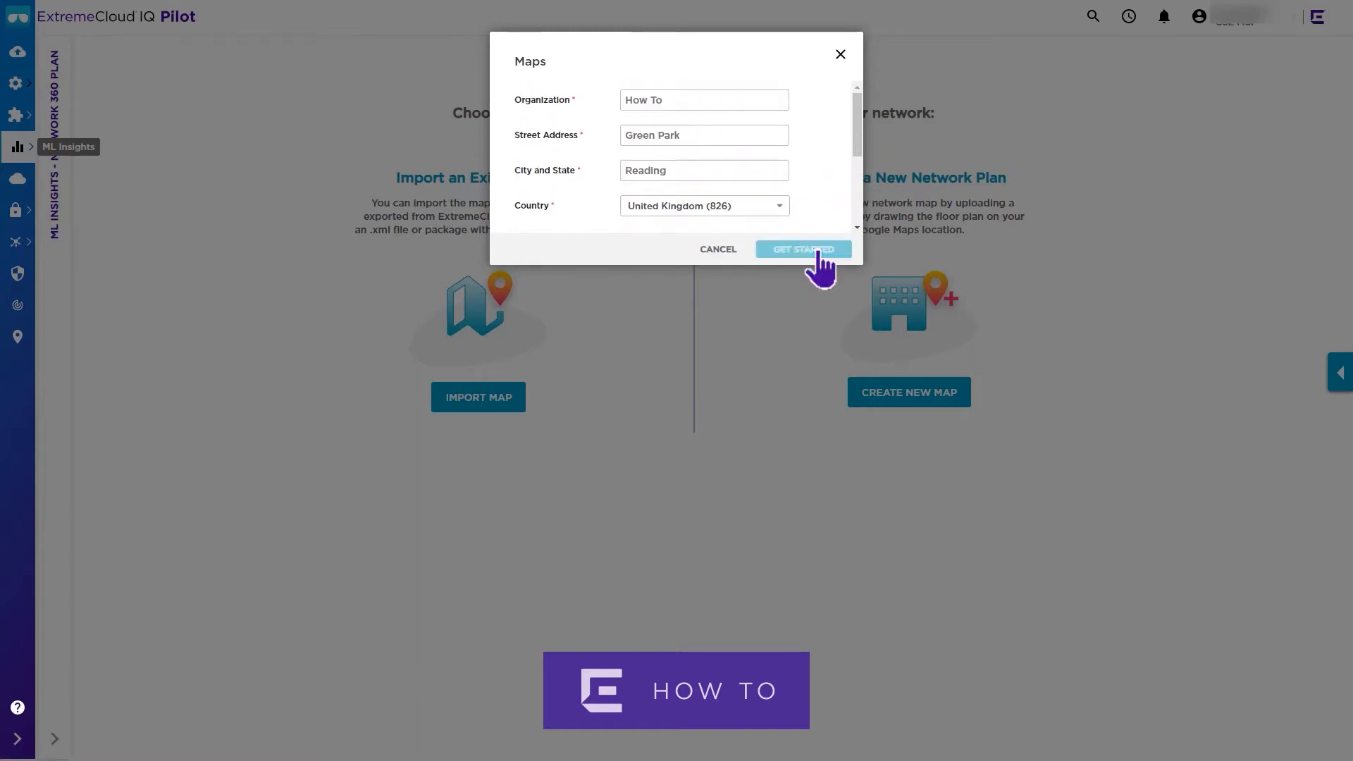
left_click(802, 249)
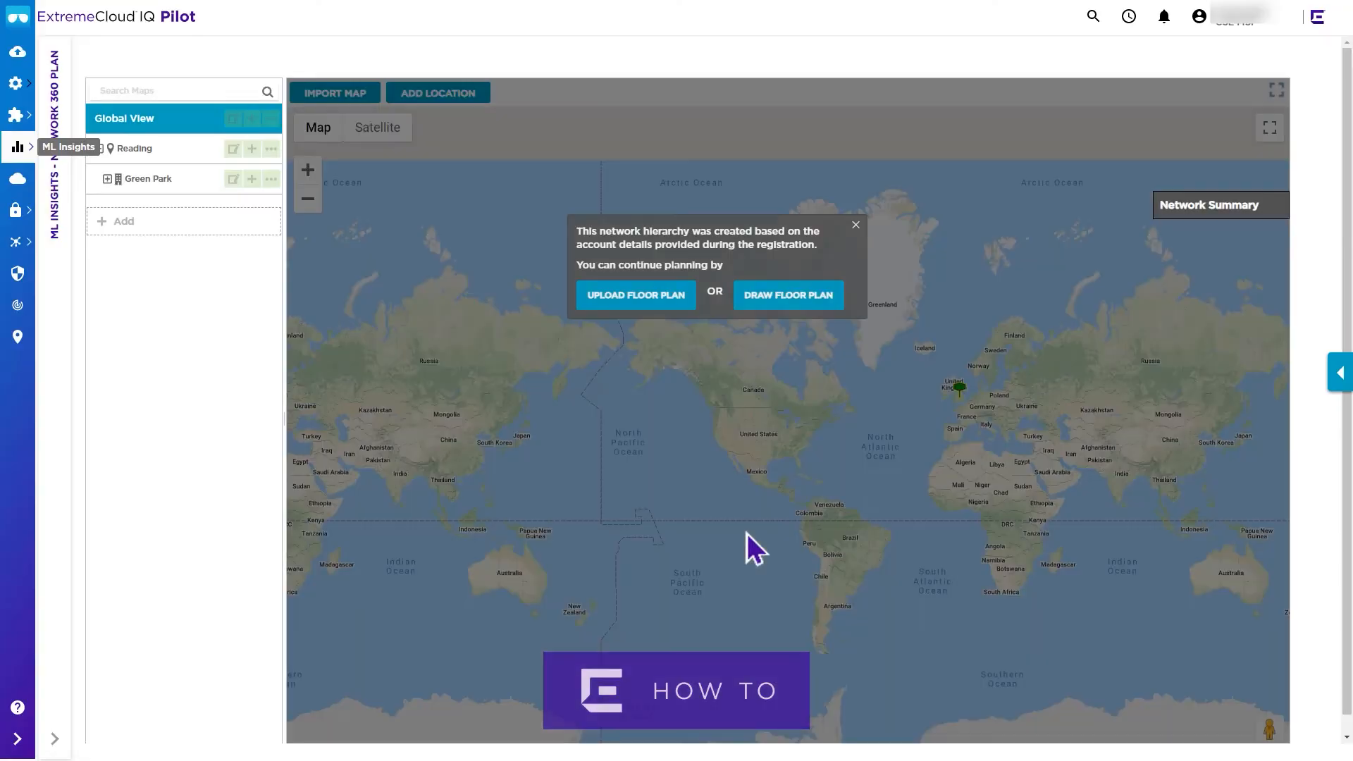
mouse_move(645, 319)
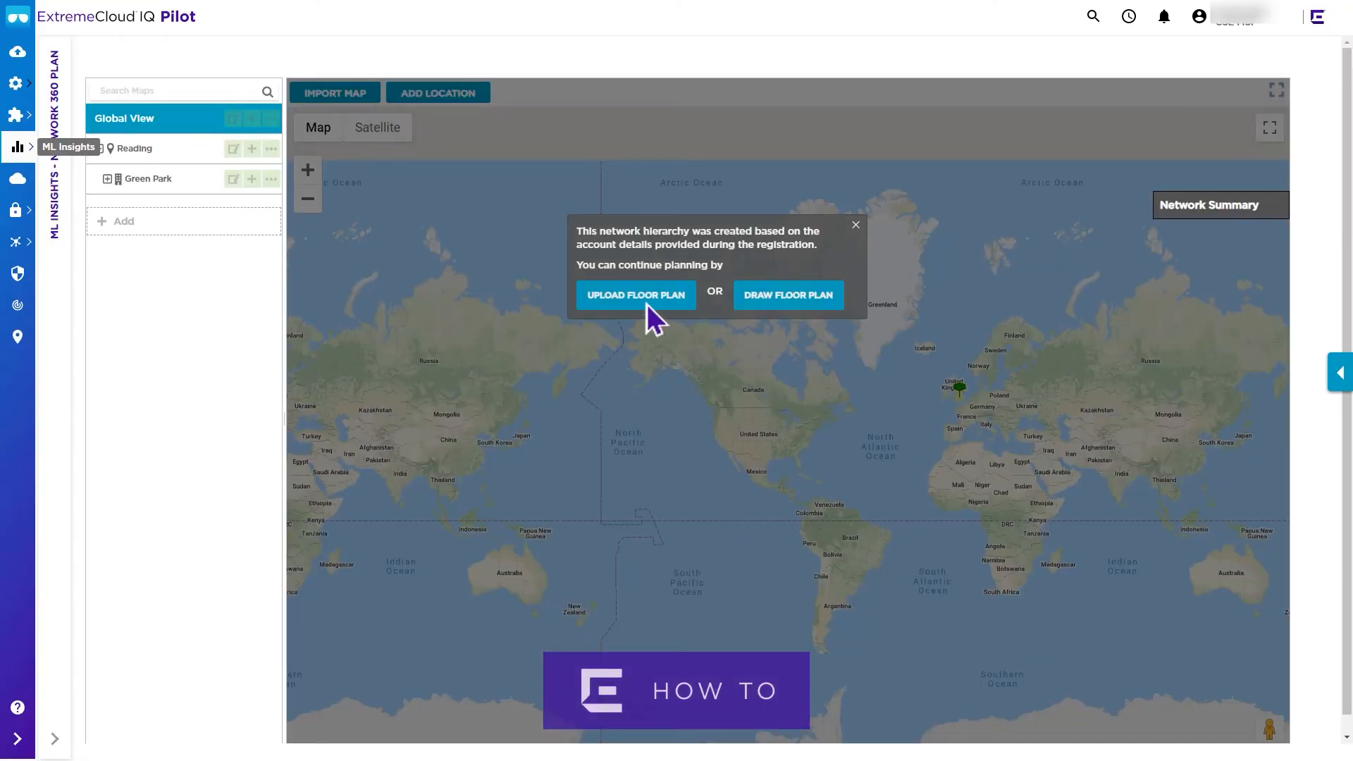
- Pick floorplan.png from the floor plan library as the Floor 1 image
left_click(635, 295)
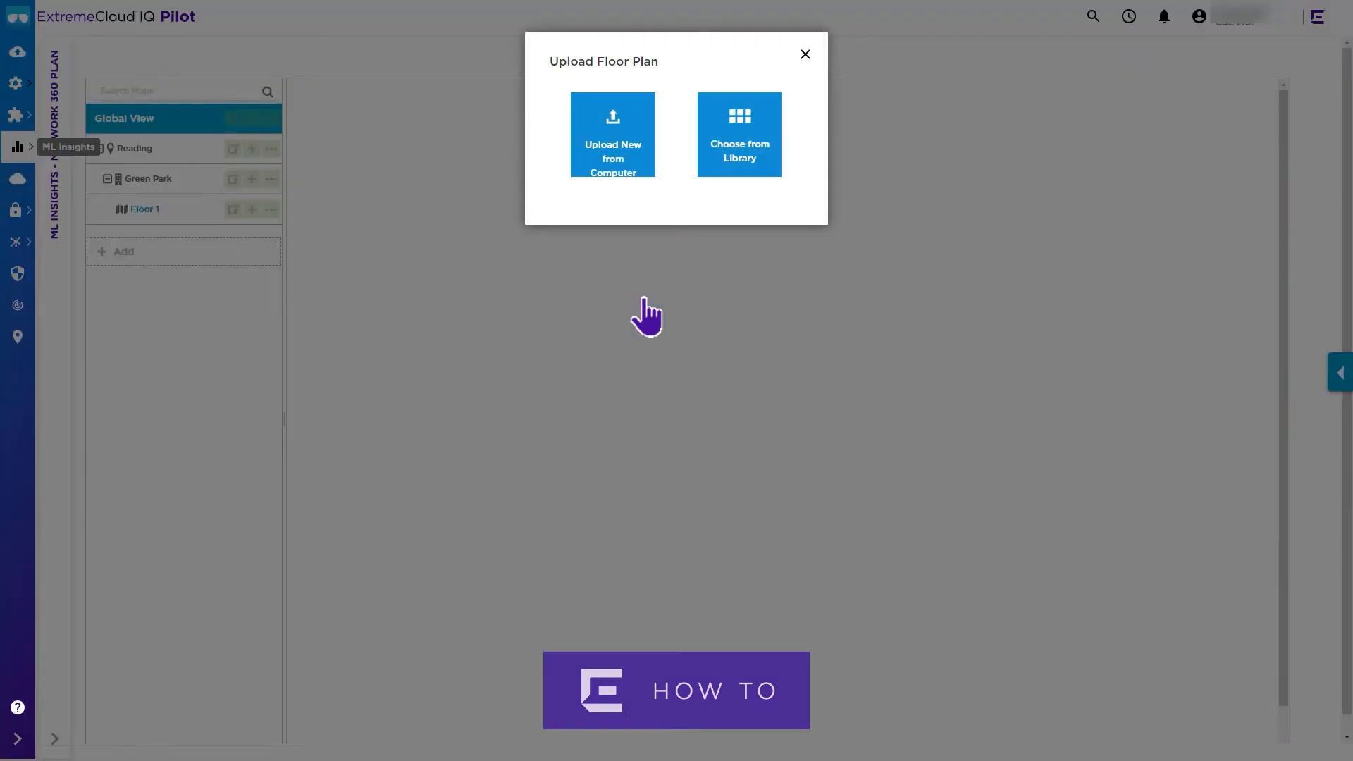
left_click(738, 134)
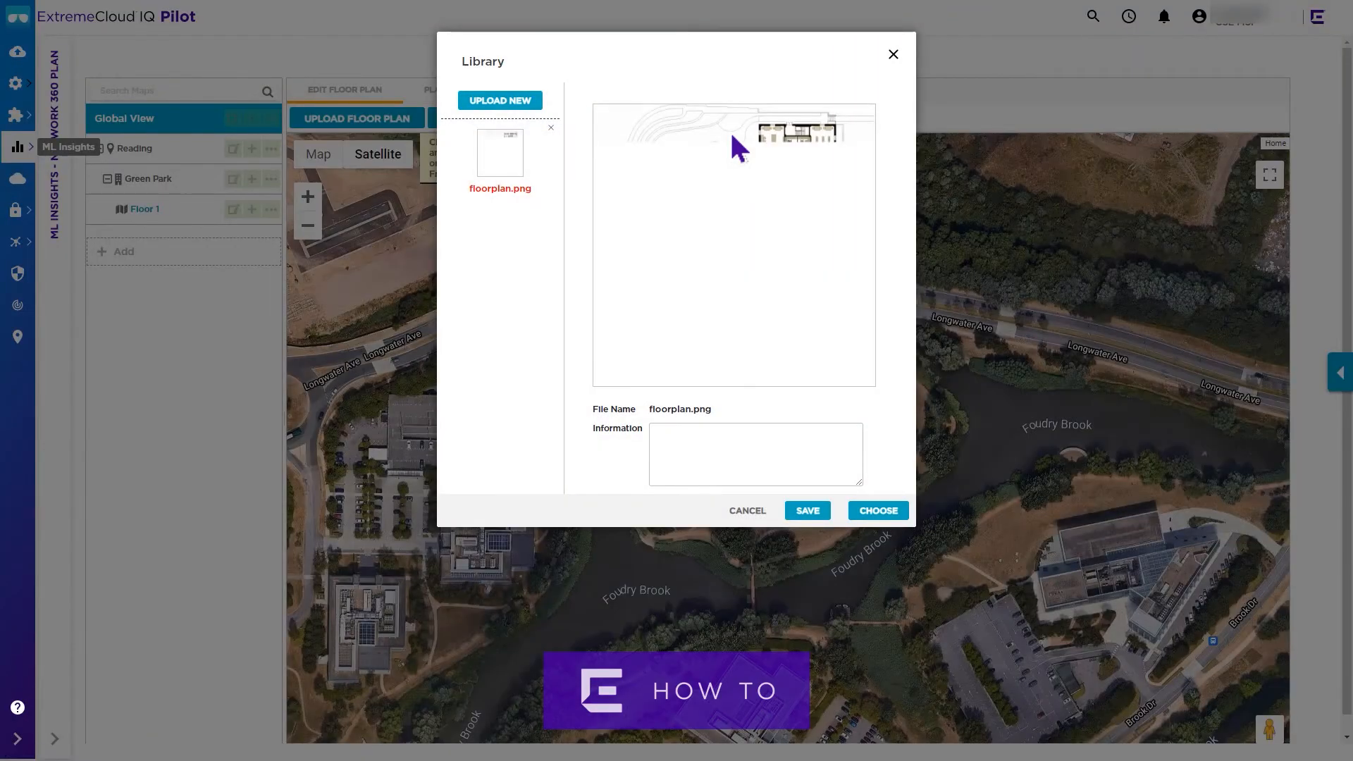
left_click(499, 155)
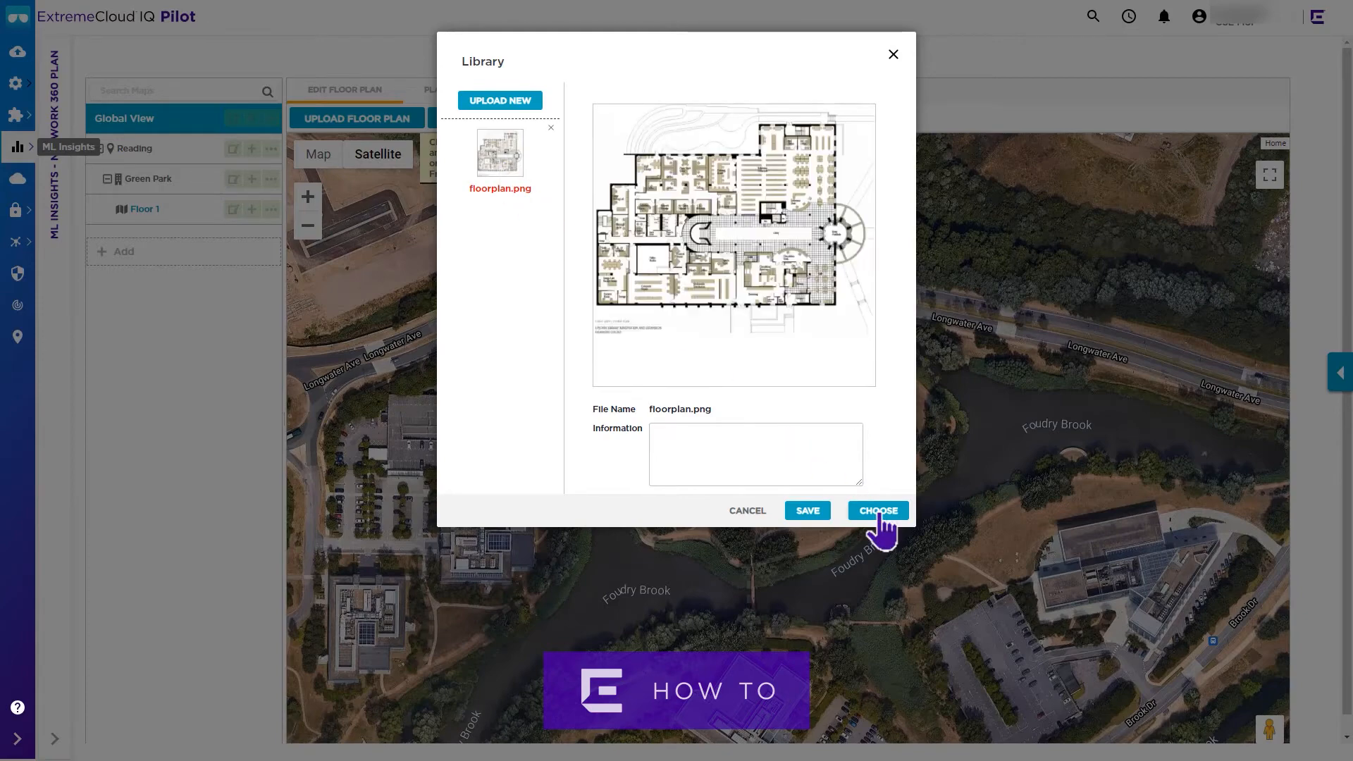
left_click(877, 510)
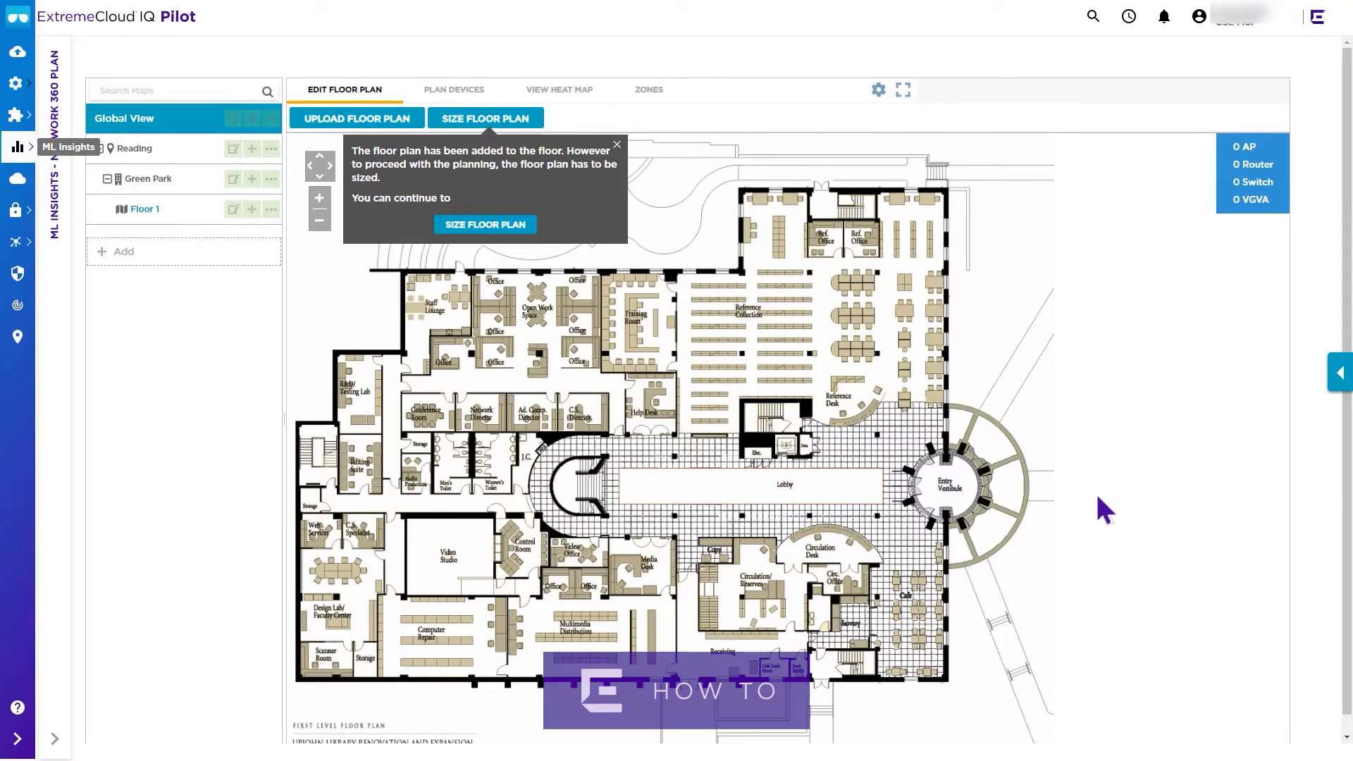
- Size the floor plan manually with a 60-foot length and apply it
left_click(484, 224)
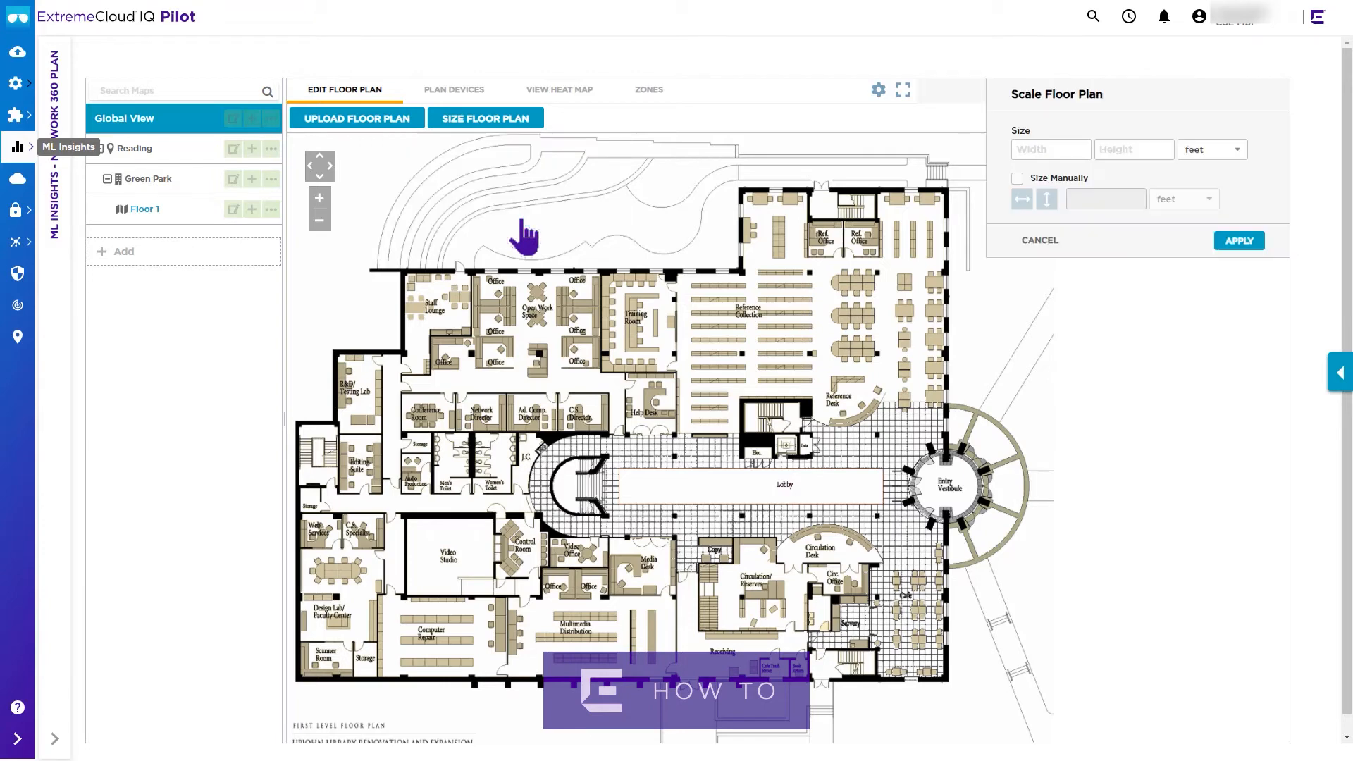
left_click(1016, 177)
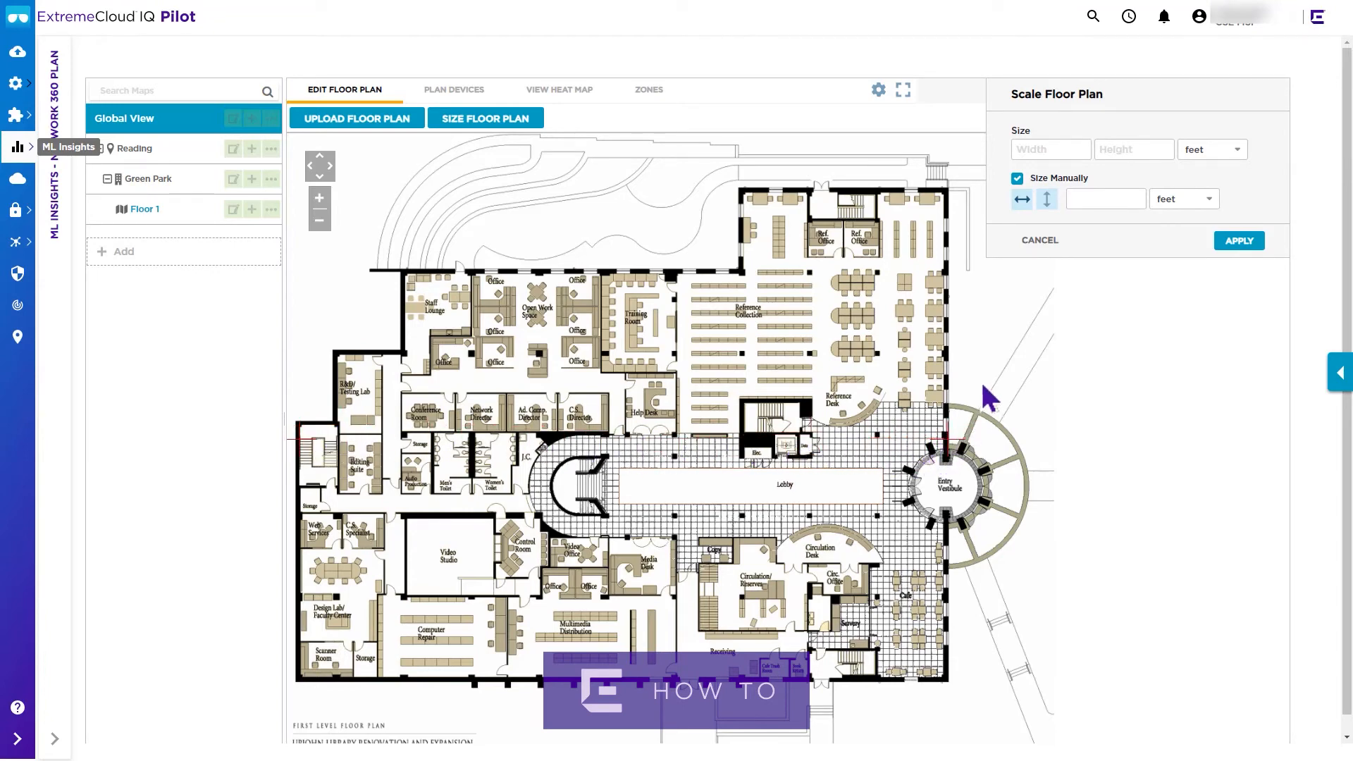
left_click(1105, 198)
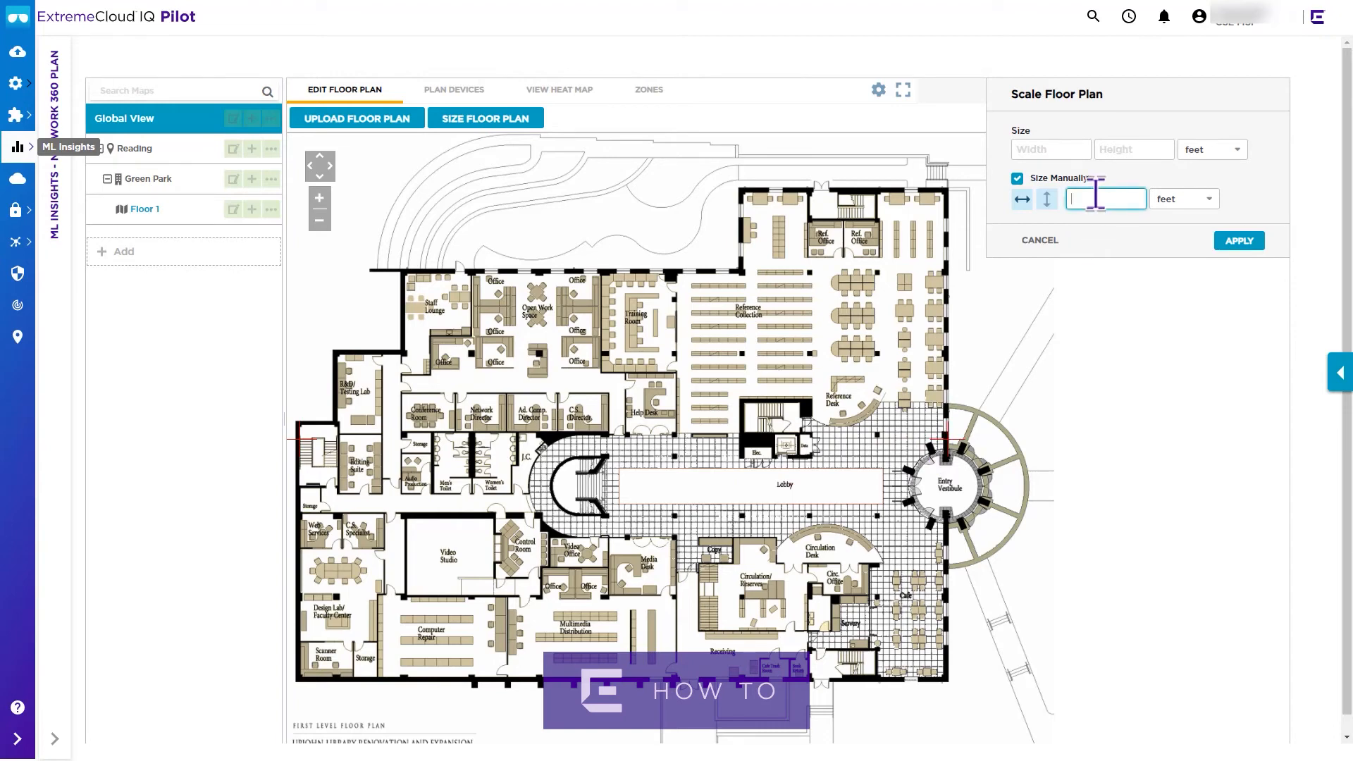
type("60")
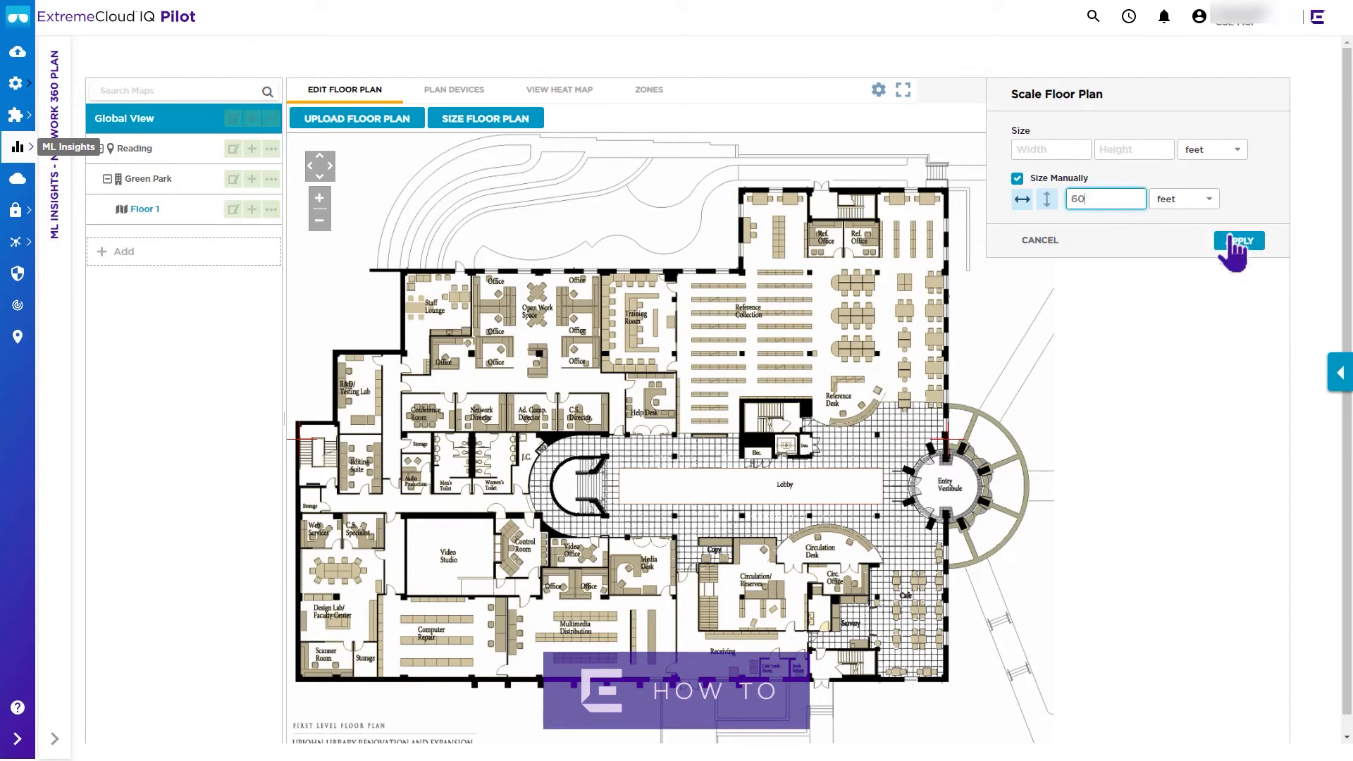
left_click(1239, 240)
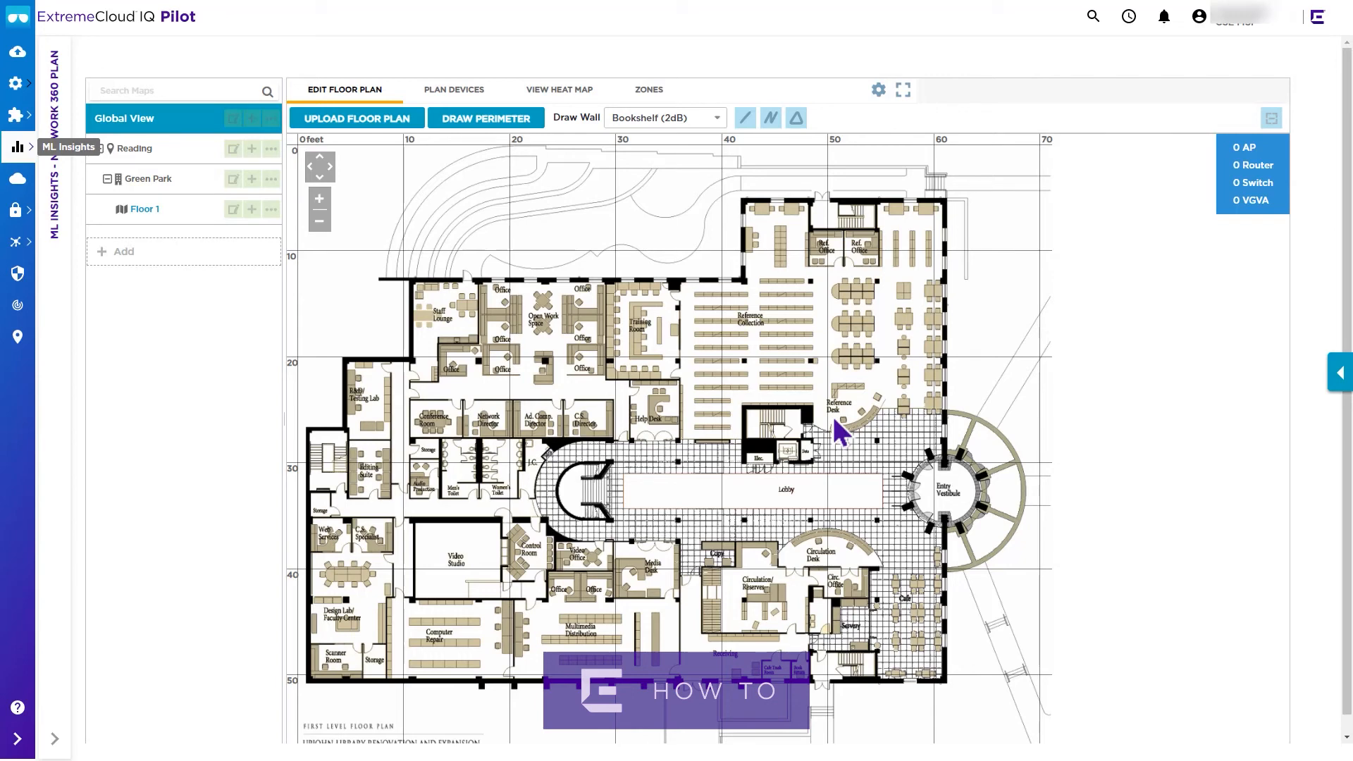
mouse_move(335, 608)
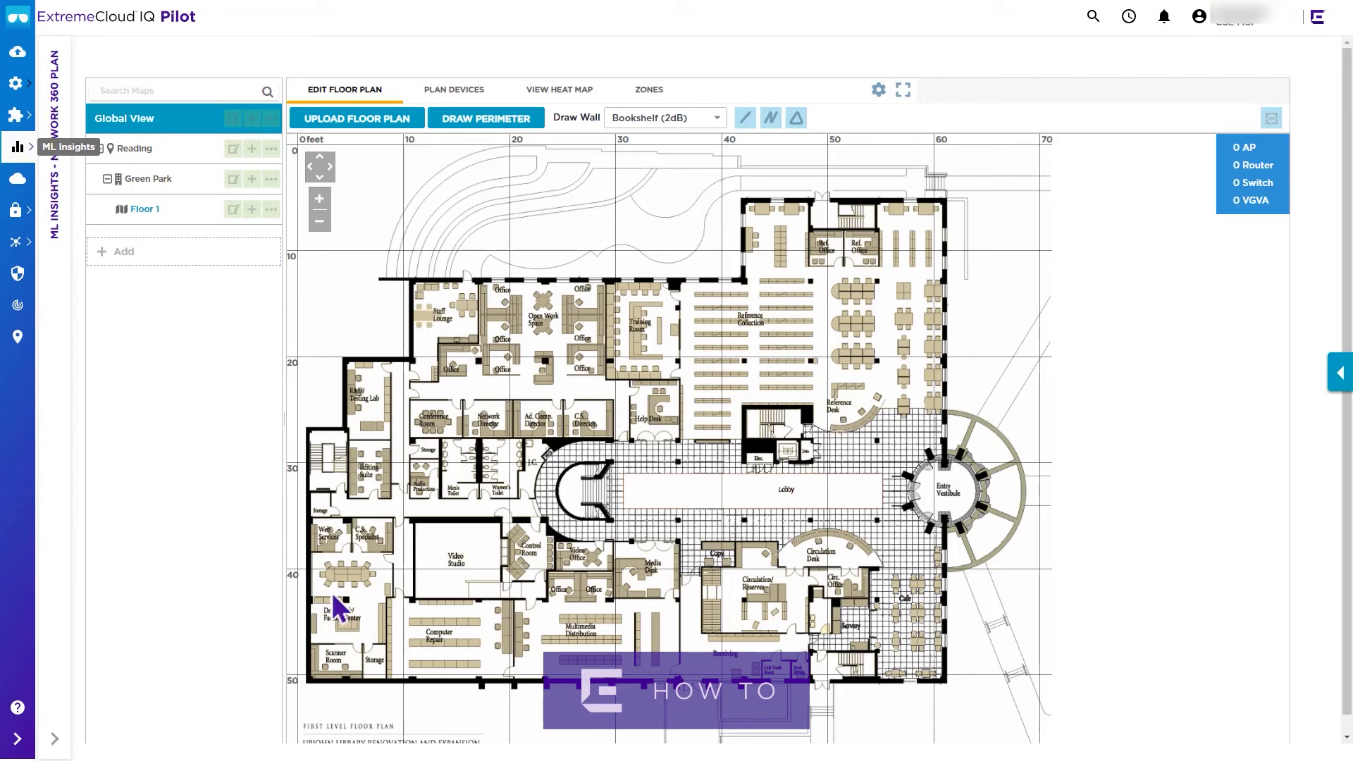
mouse_move(28, 709)
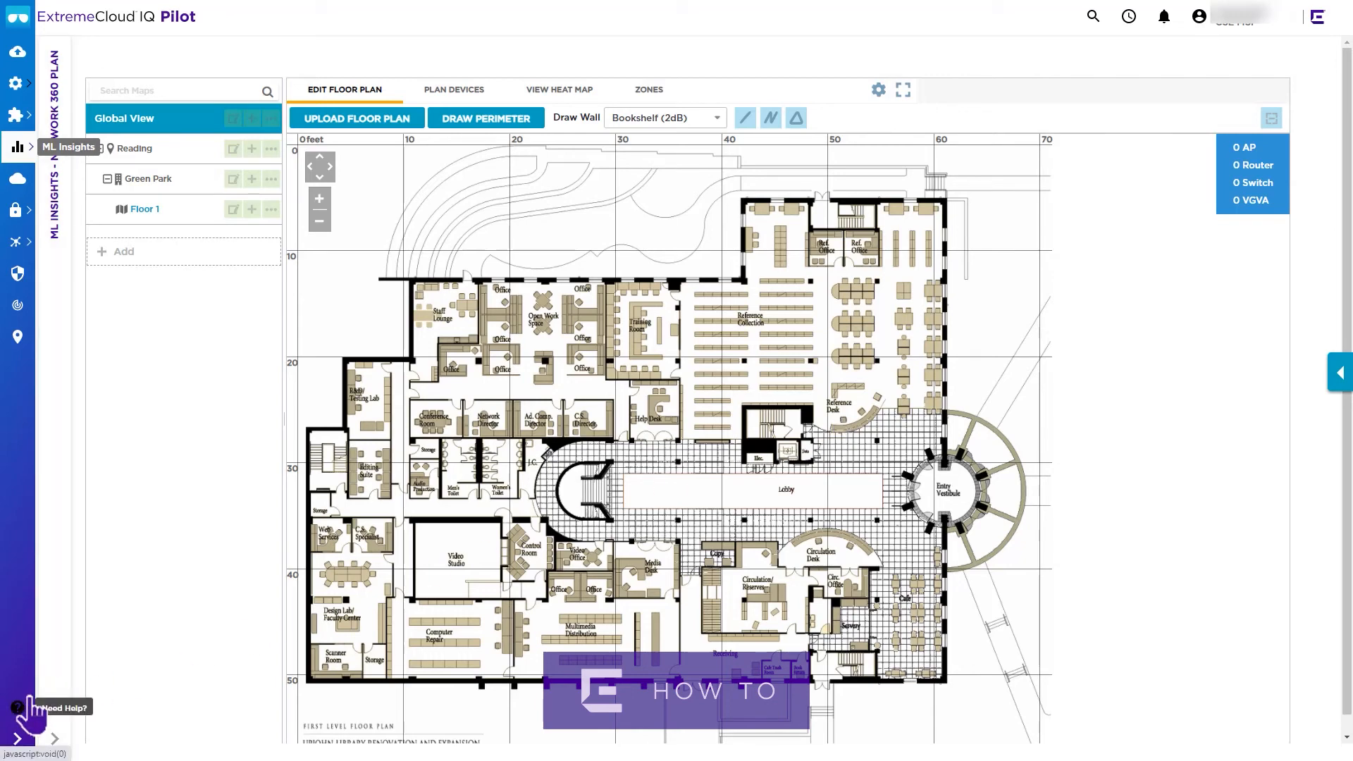
mouse_move(147, 531)
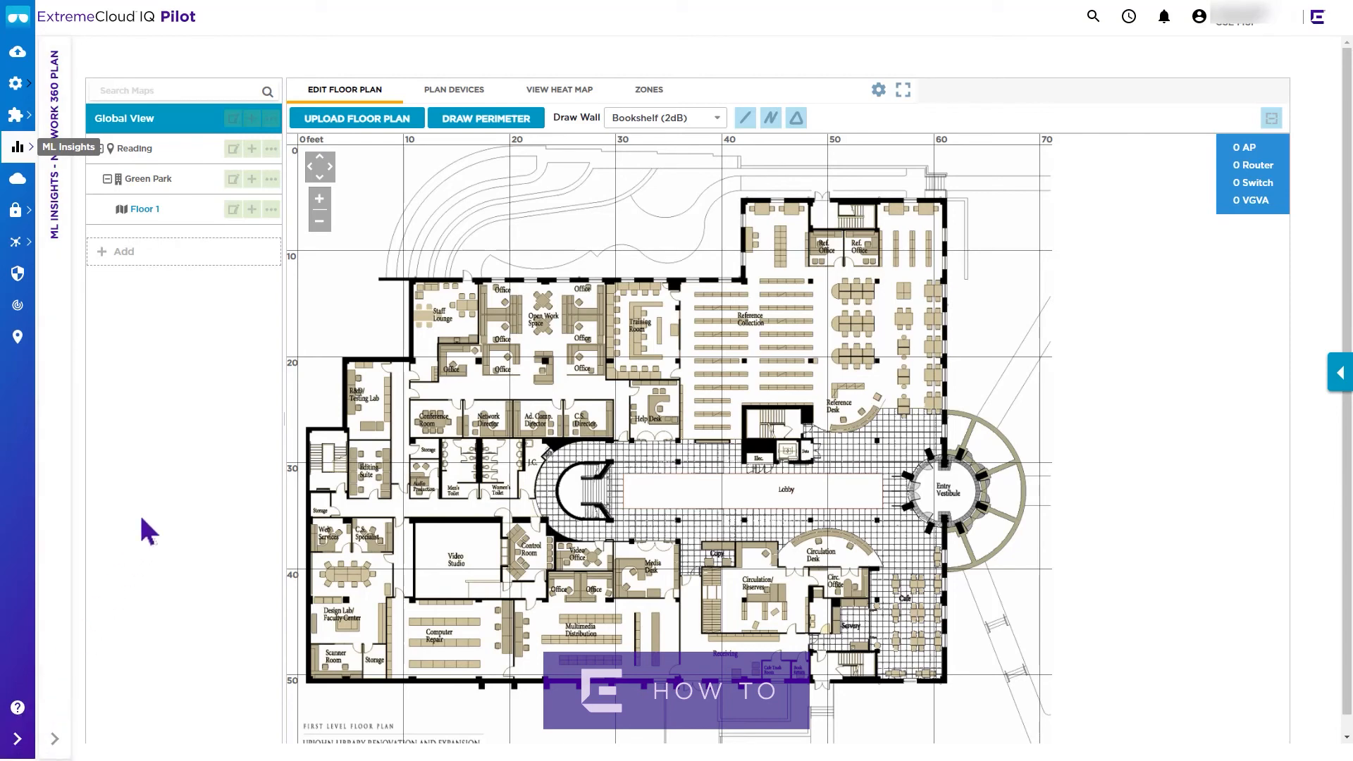